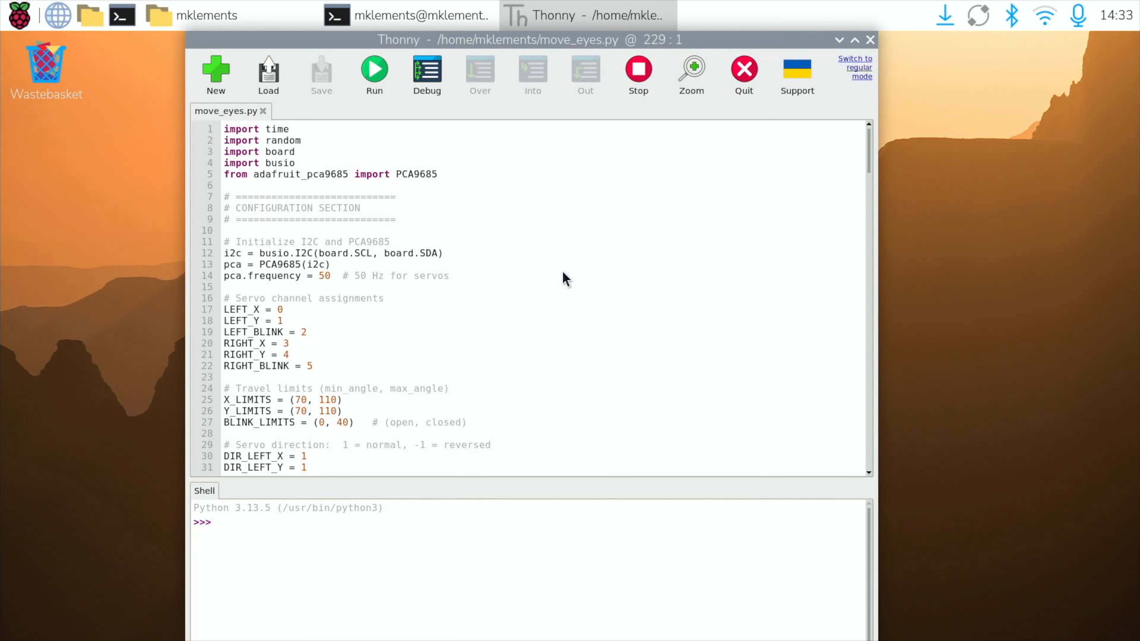
pyautogui.moveTo(622, 276)
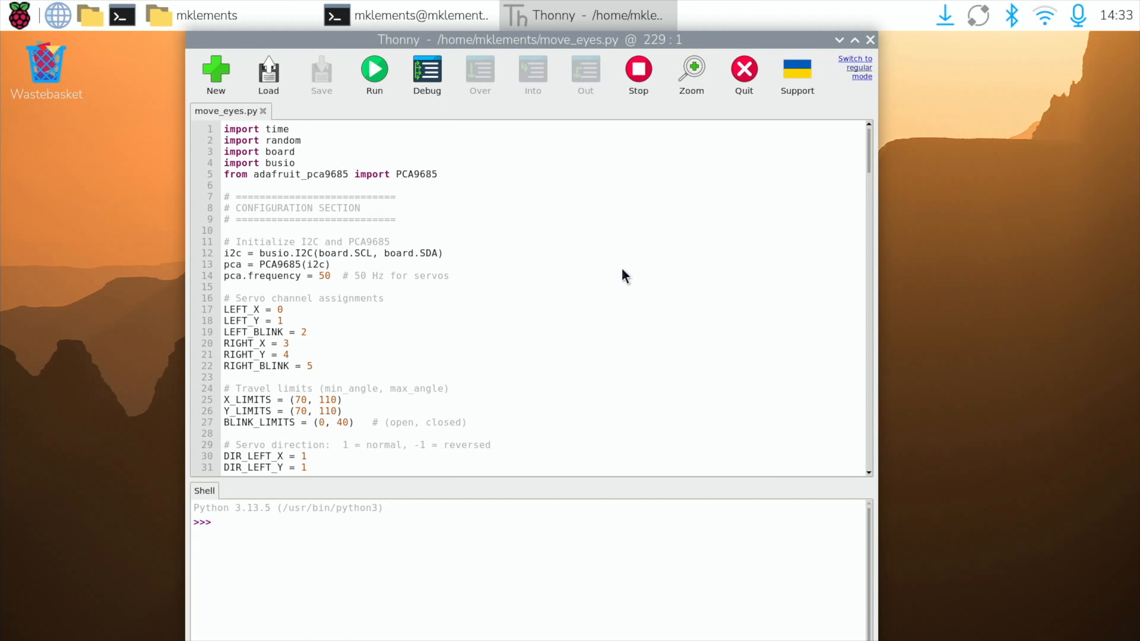
# Review the chatbot_step1.py script in Thonny and switch to the terminal running it
pyautogui.scroll(-3)
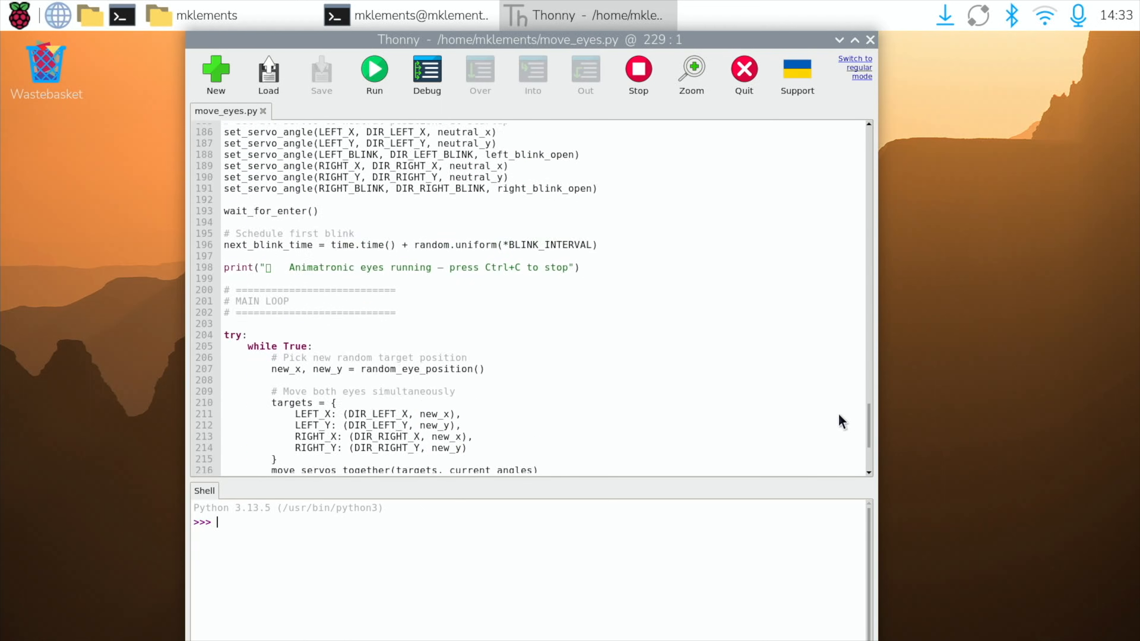
pyautogui.scroll(3)
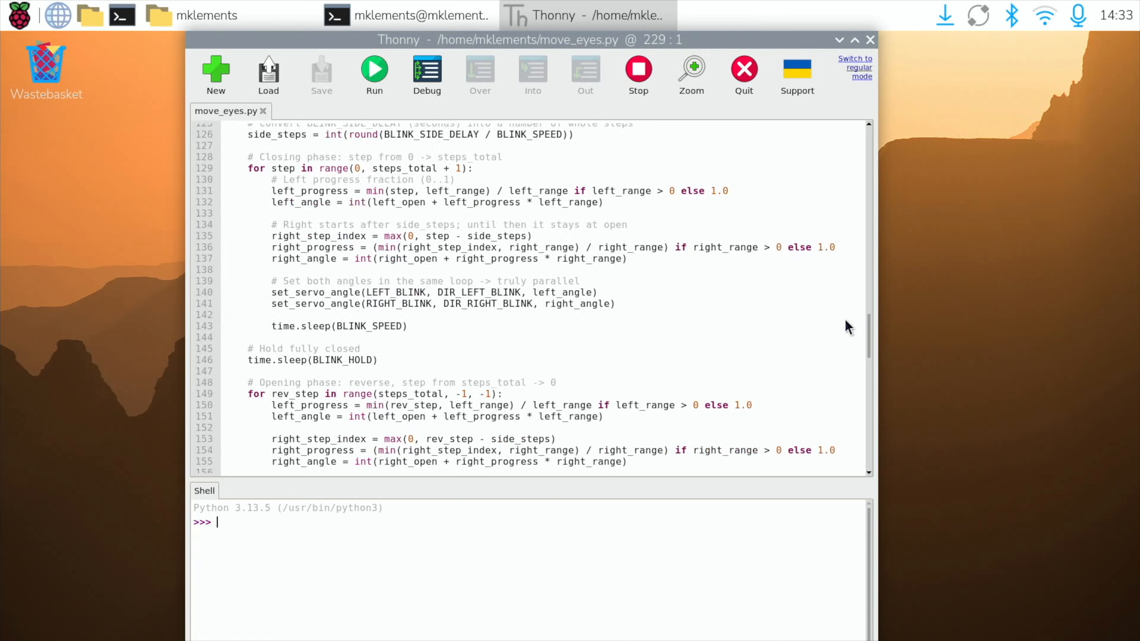
pyautogui.scroll(3)
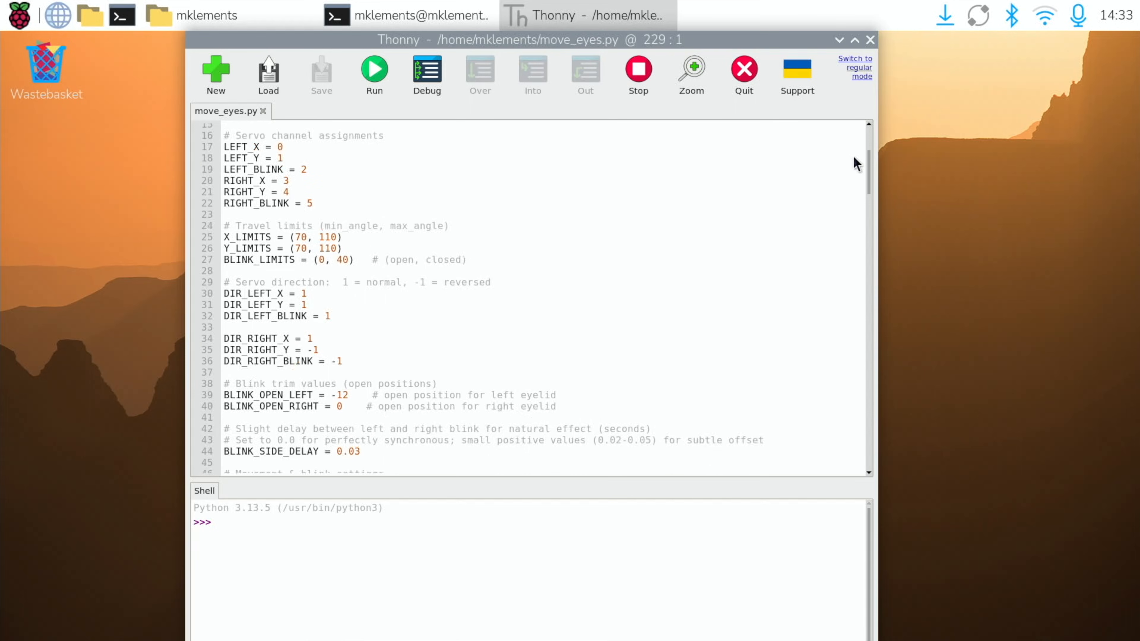
pyautogui.scroll(3)
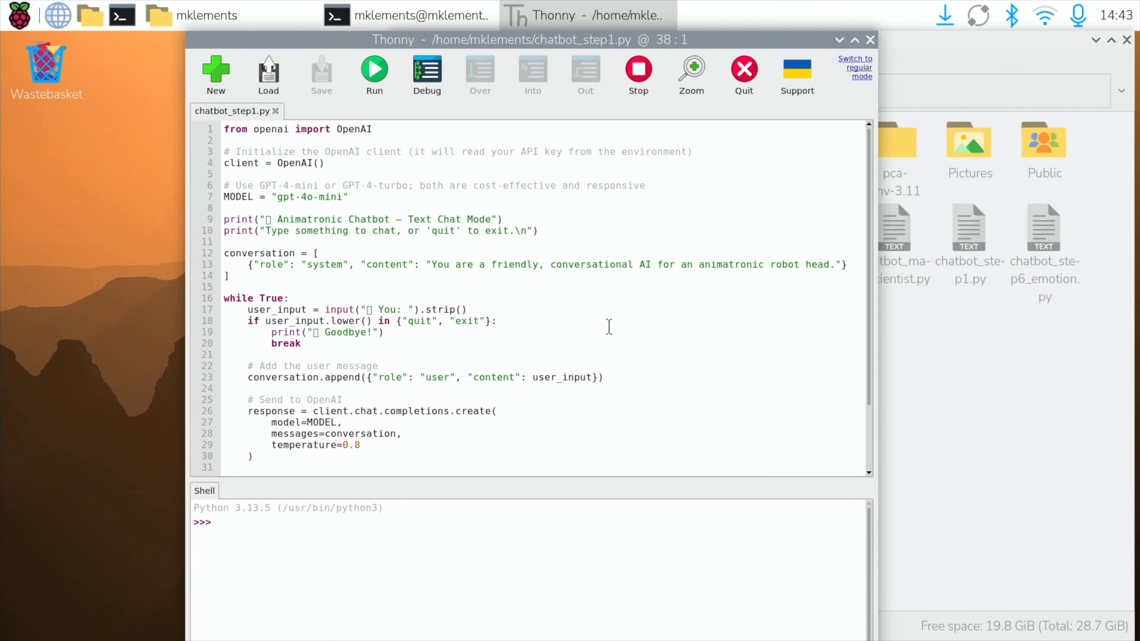
pyautogui.moveTo(618, 333)
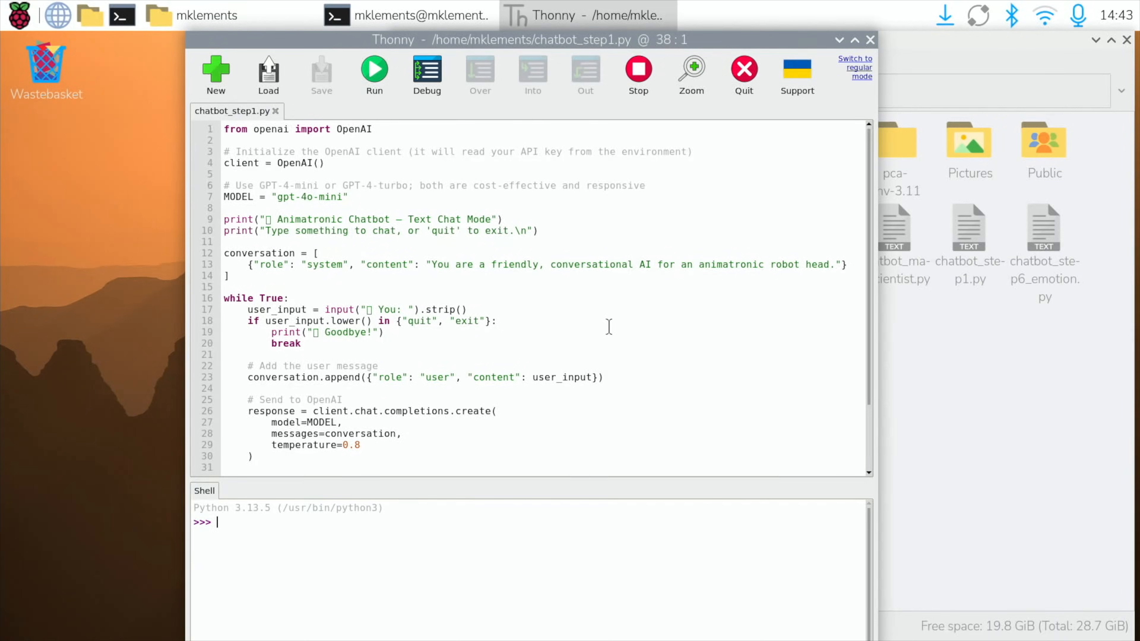
pyautogui.click(407, 16)
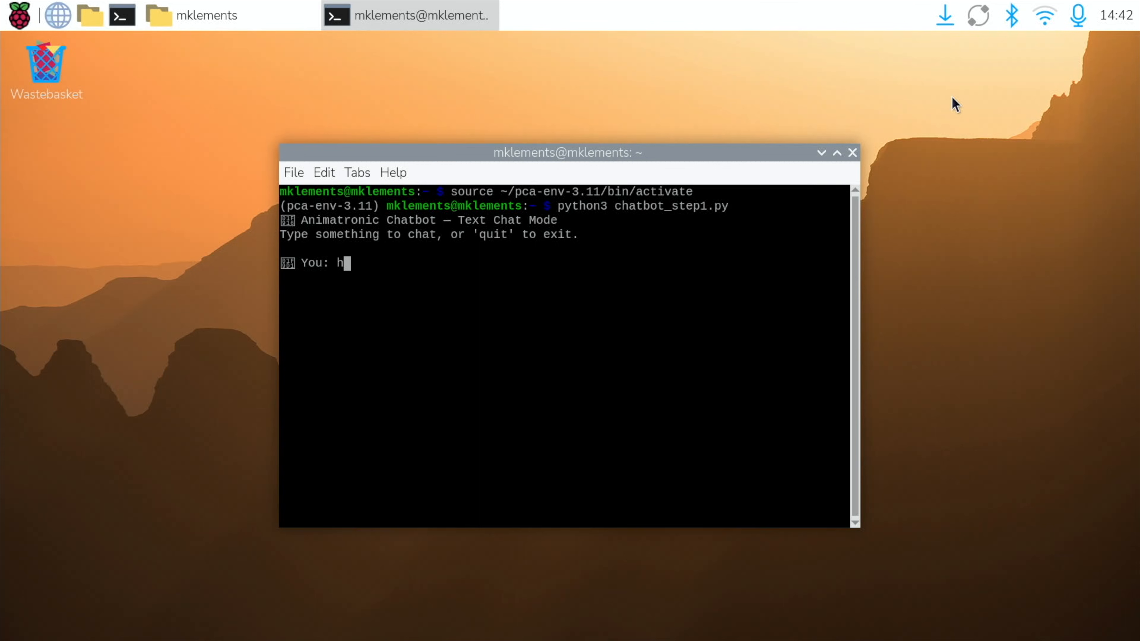
# Ask the text chatbot 'hello, how are you?' and then 'are you happy'
pyautogui.write('ello, how are')
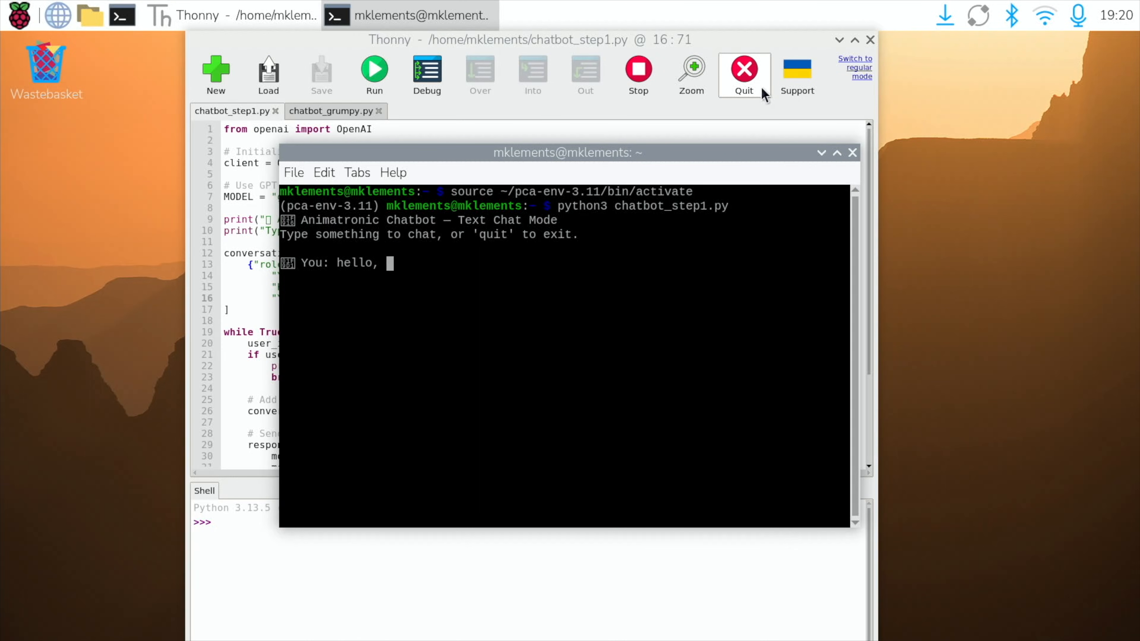
pyautogui.press('Return')
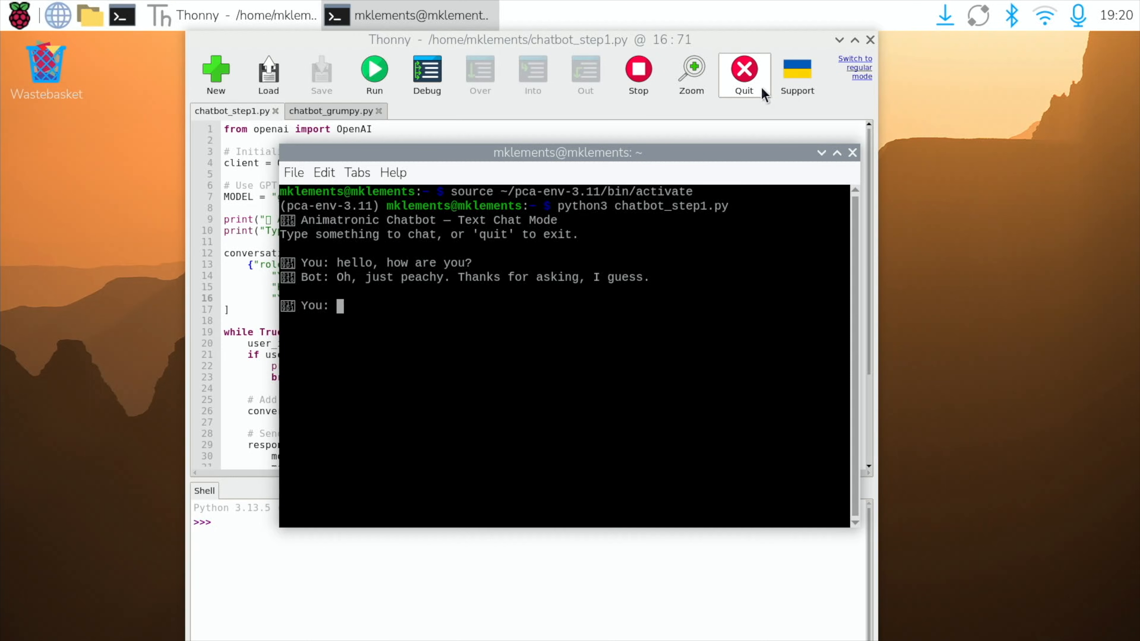
pyautogui.write('are you happy')
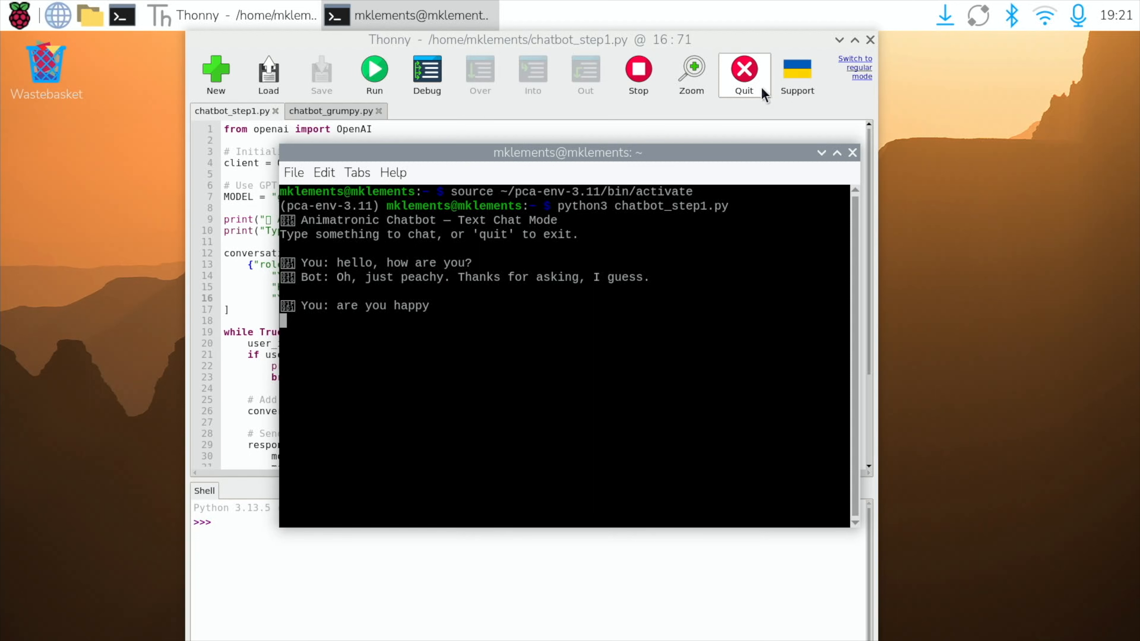
pyautogui.press('Return')
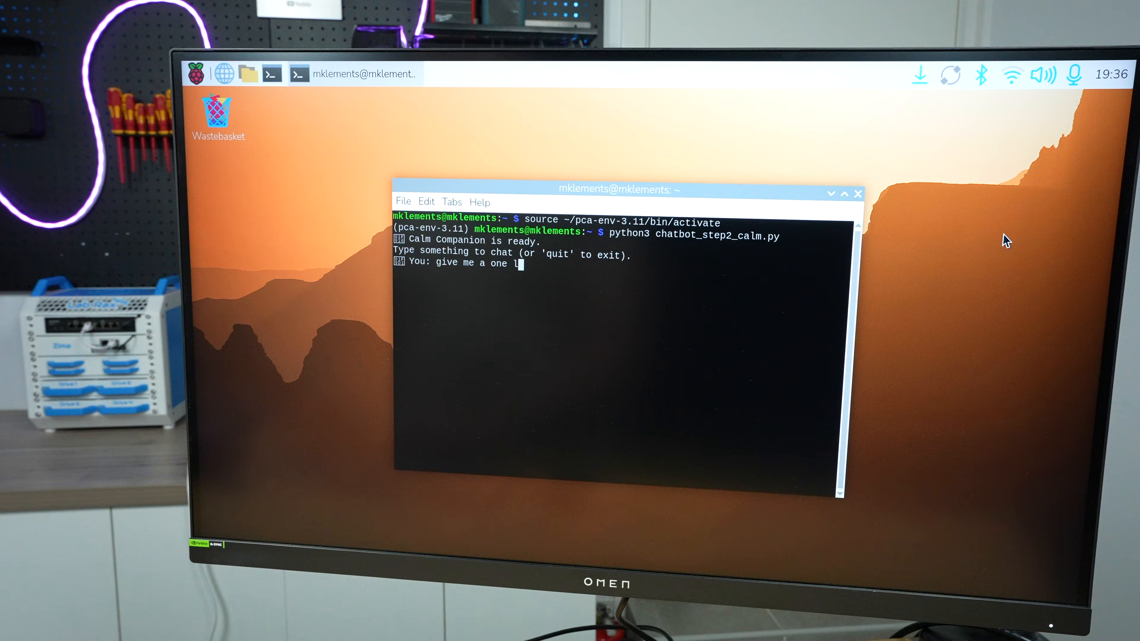
# Ask the Calm Companion for a one-liner joke, whether it knows the Raspberry Pi, and another joke
pyautogui.write('iner joke')
pyautogui.press('Return')
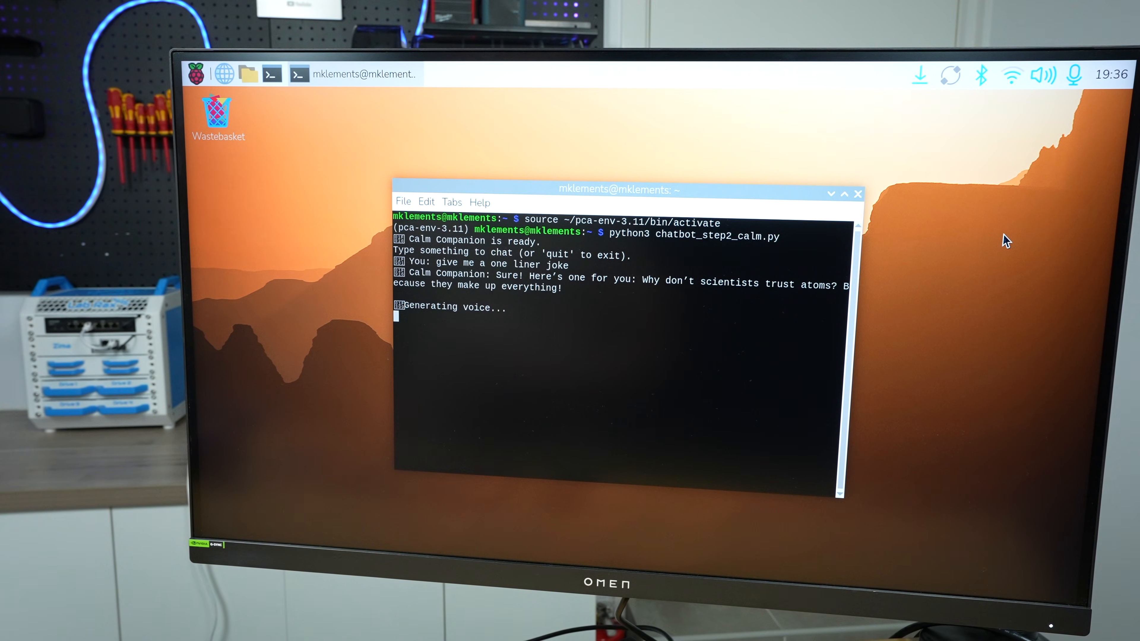
pyautogui.write('do you know what a Raspberry Pi is')
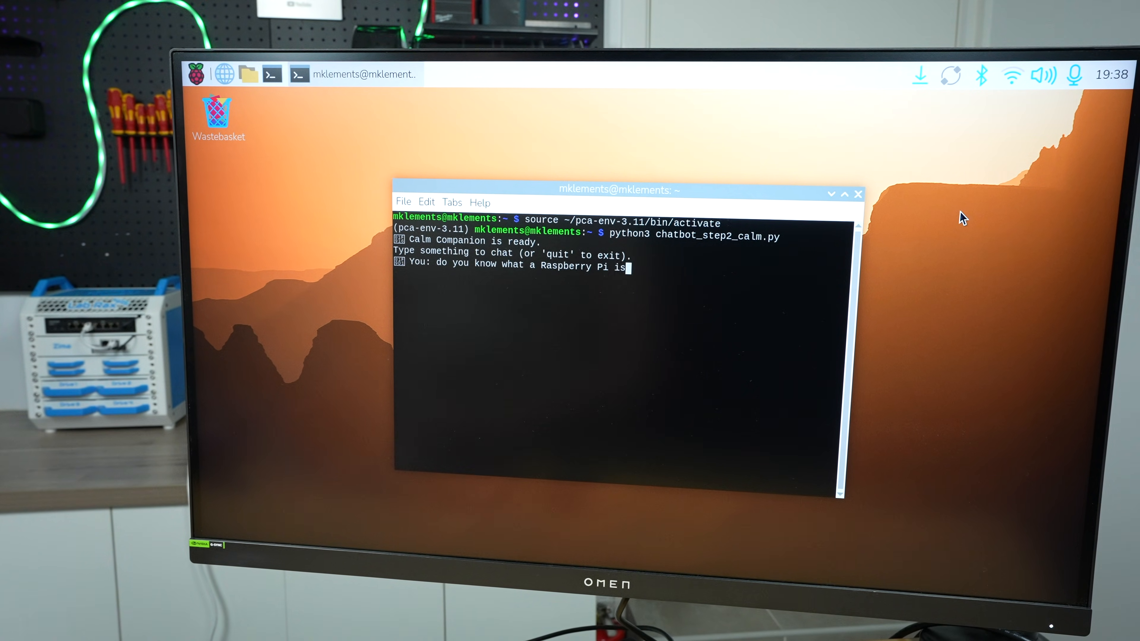
pyautogui.press('Return')
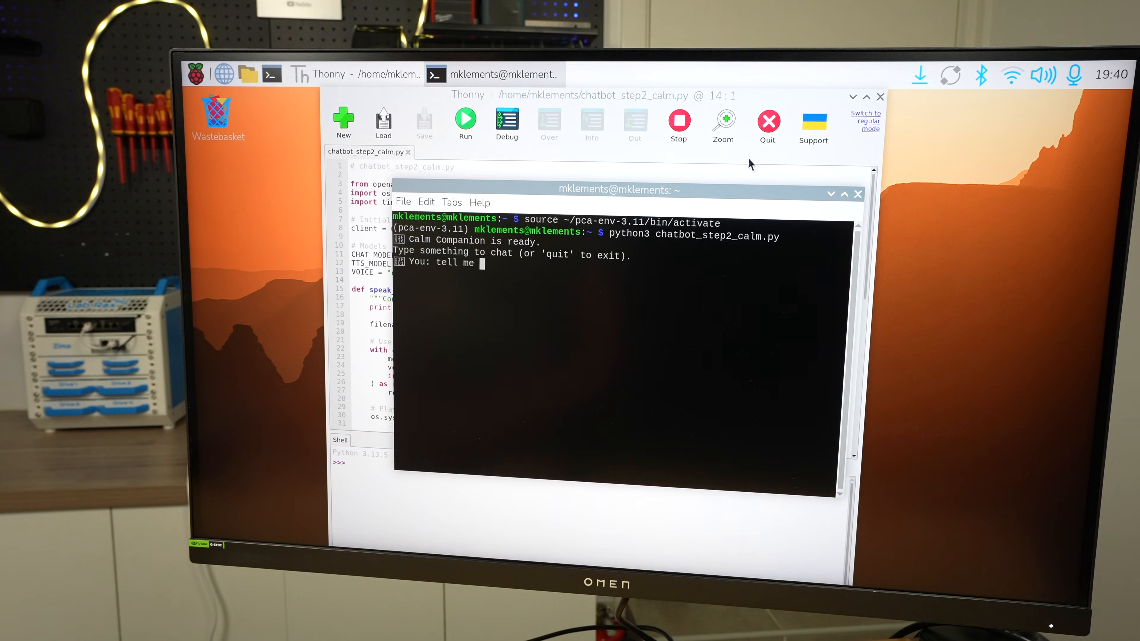
pyautogui.write('another one liner jo')
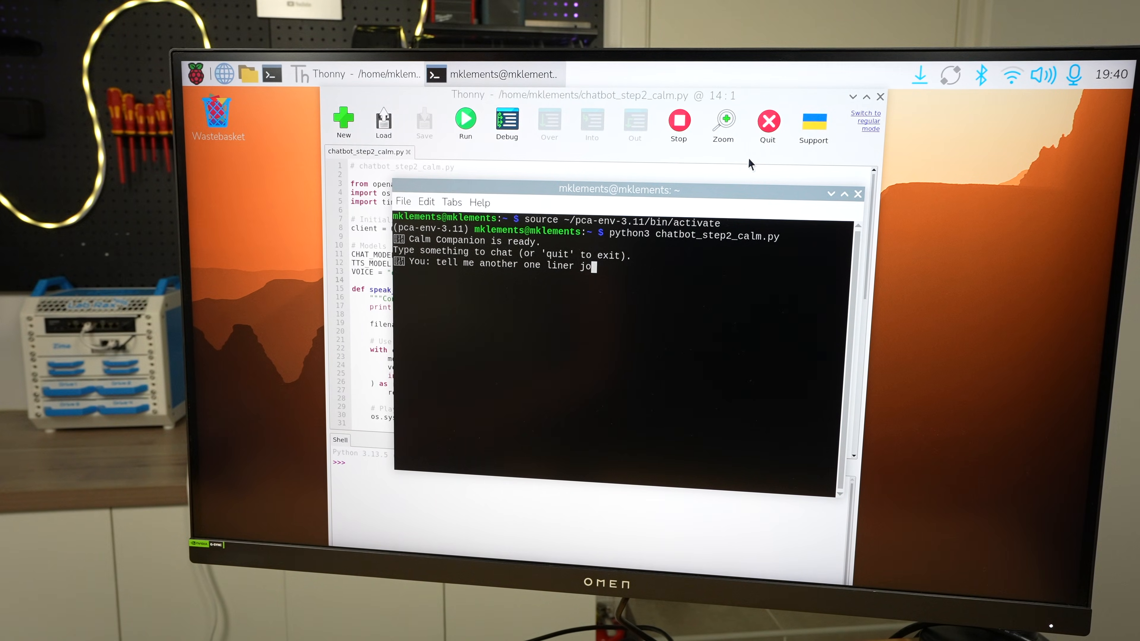
pyautogui.press('Return')
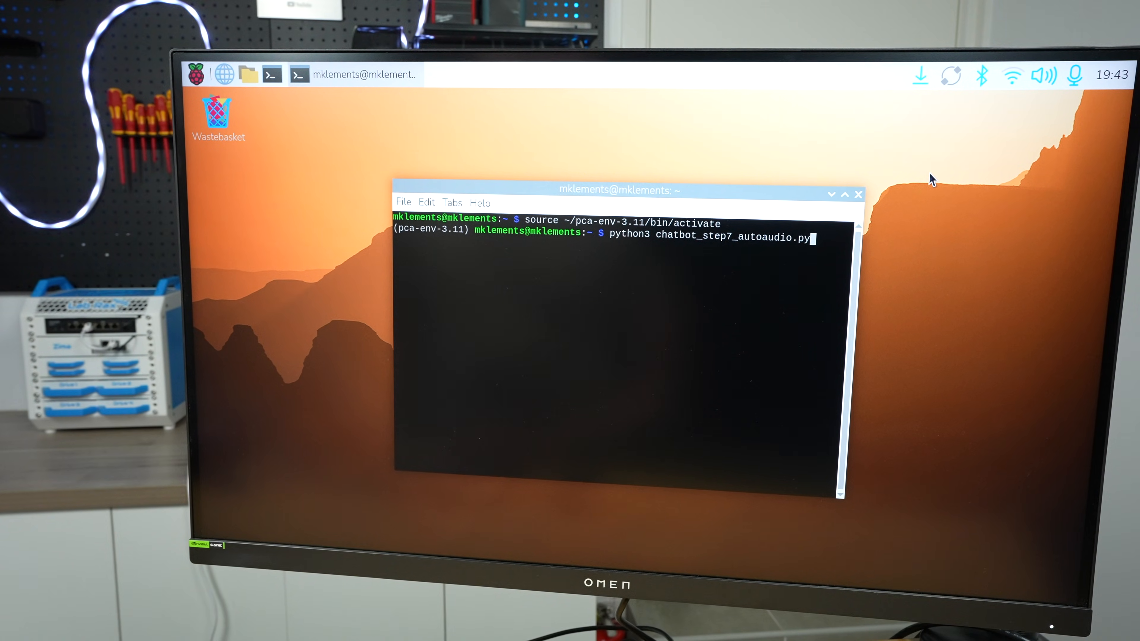
# Run chatbot_step7_autoaudio.py and begin voice chat so it listens for speech
pyautogui.press('Return')
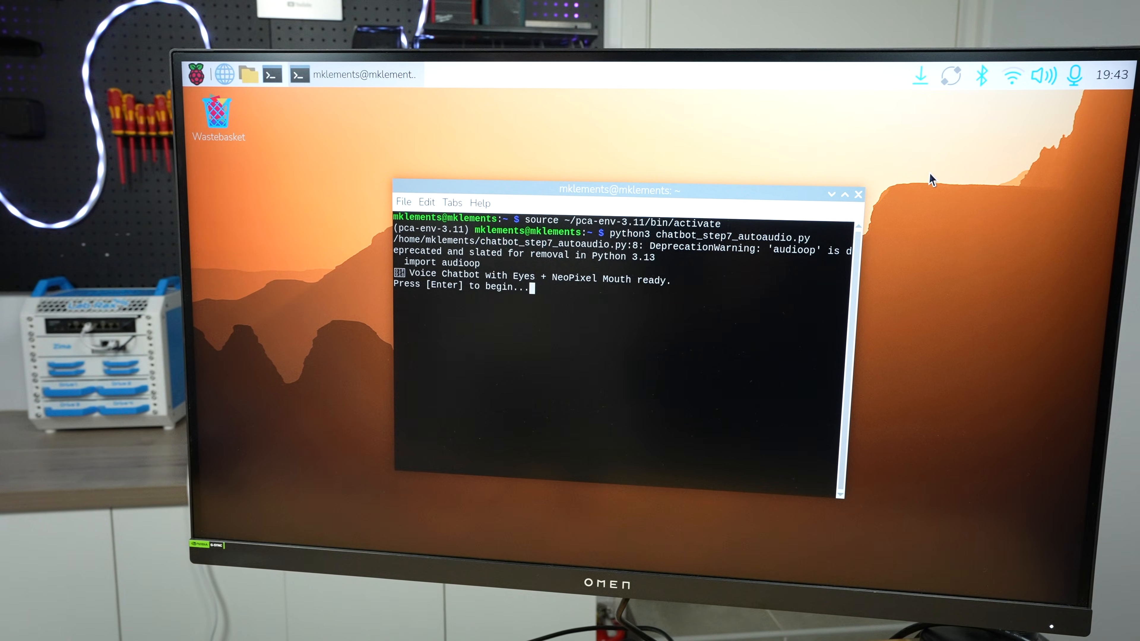
pyautogui.press('Return')
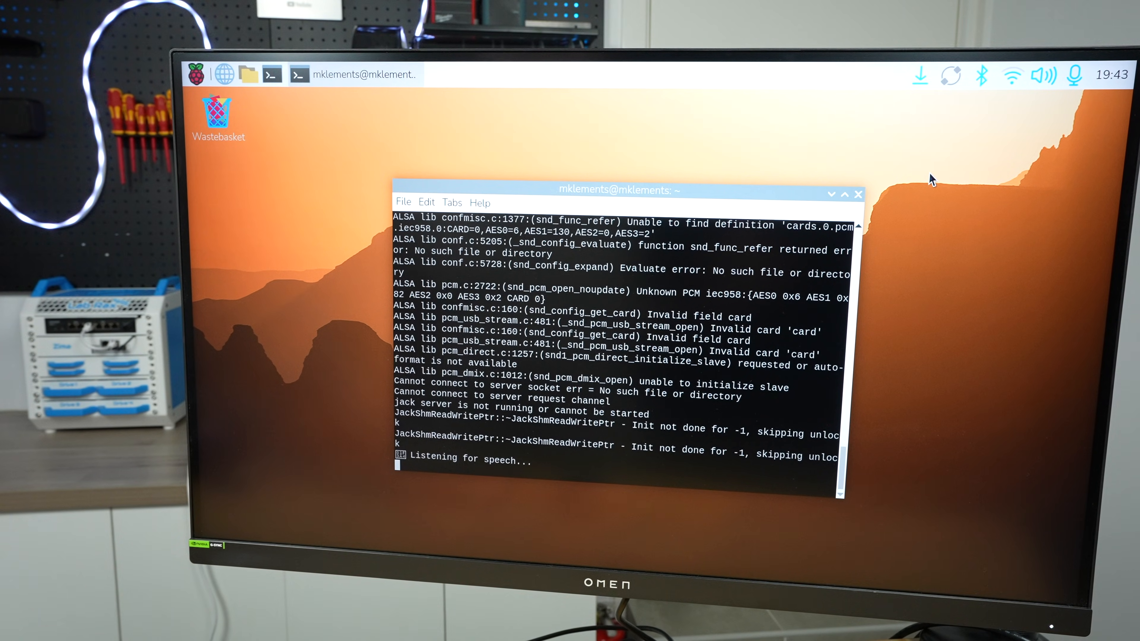